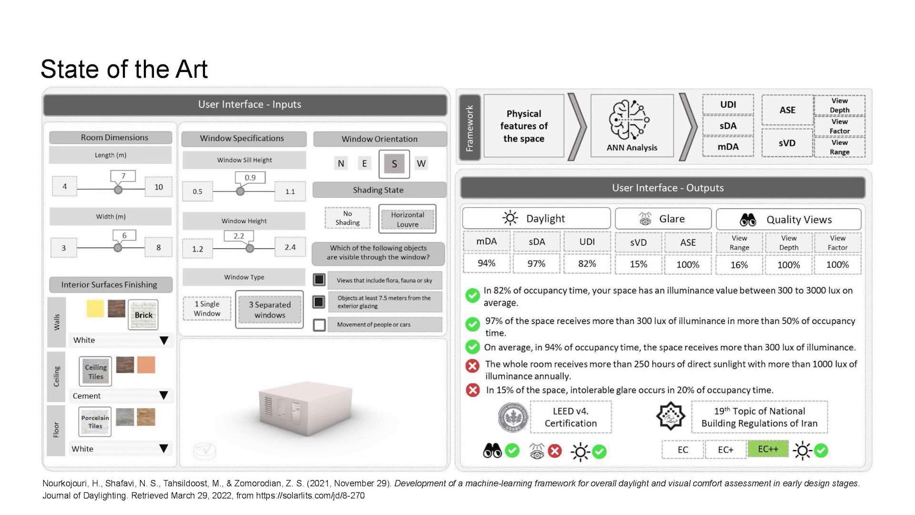
Step: Reveal the red outline around the Room Dimensions inputs (length 7, width 6)
click(111, 199)
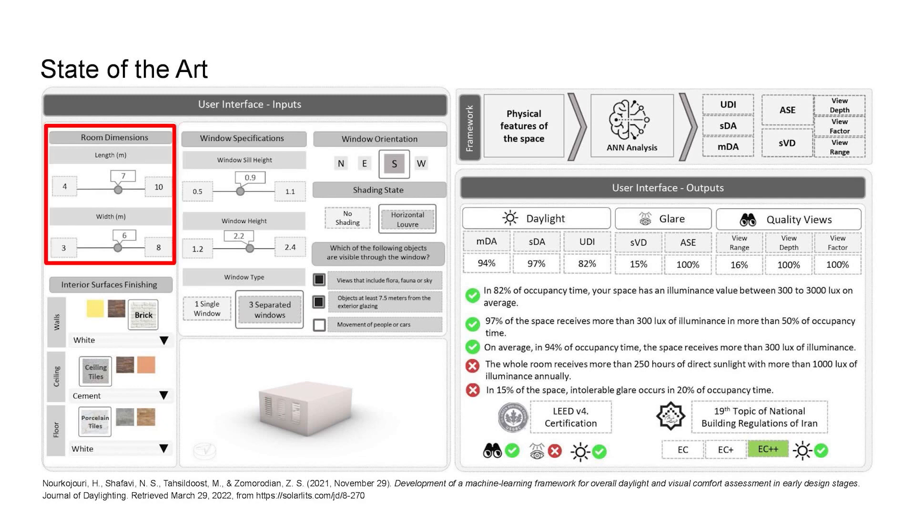